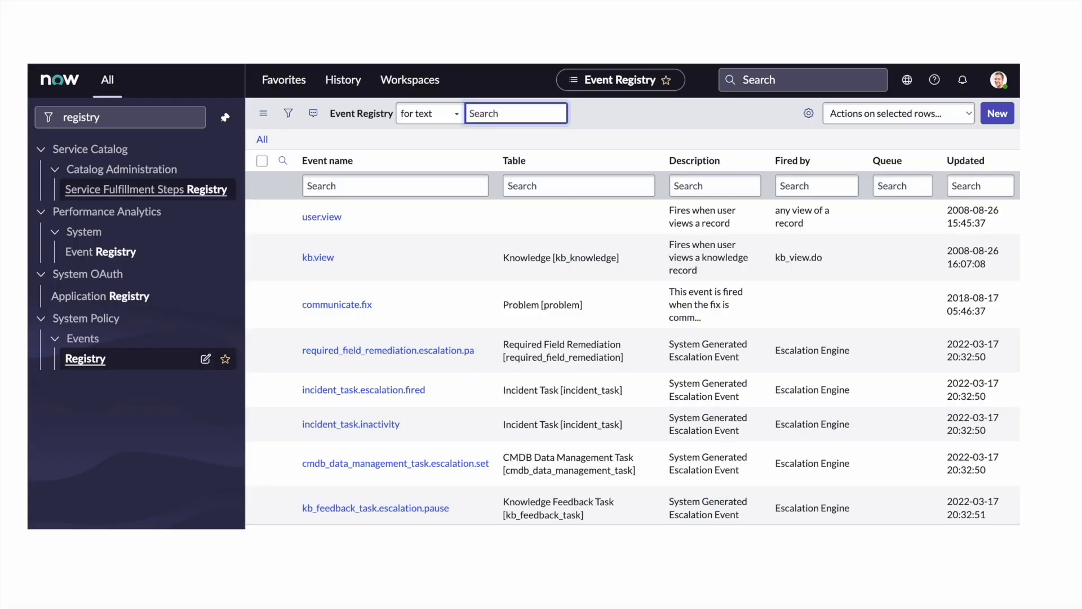
- Register event incident.priority.update on the Incident table and submit it
click(996, 113)
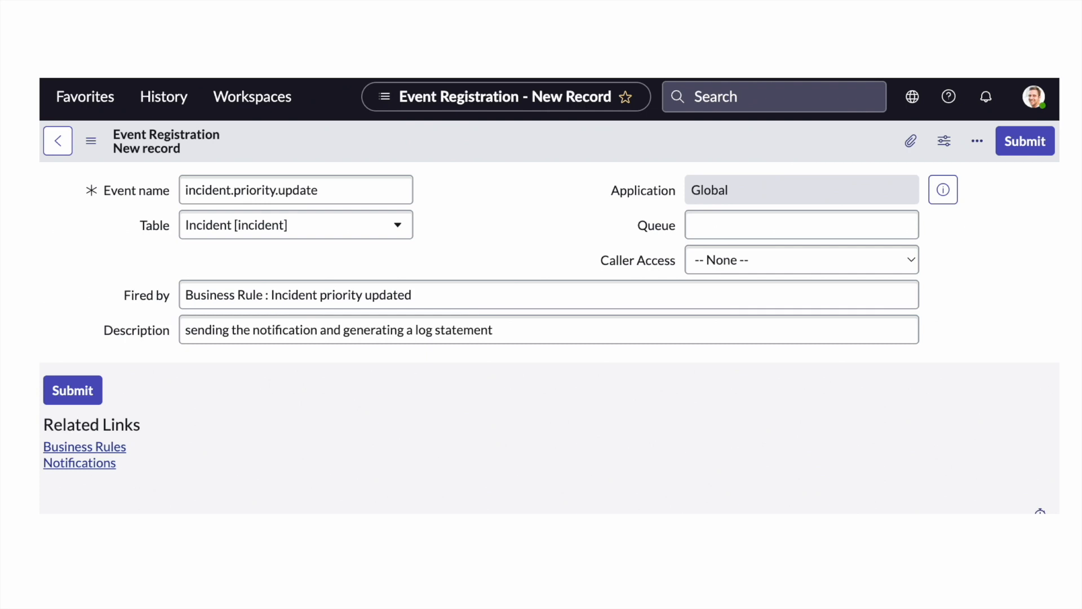
click(85, 446)
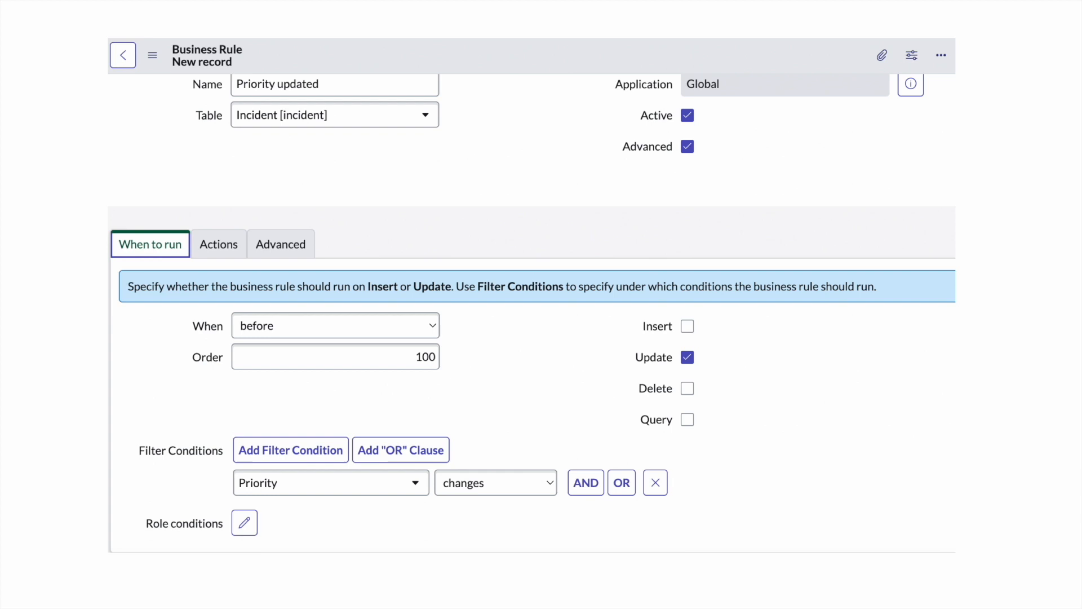
click(281, 244)
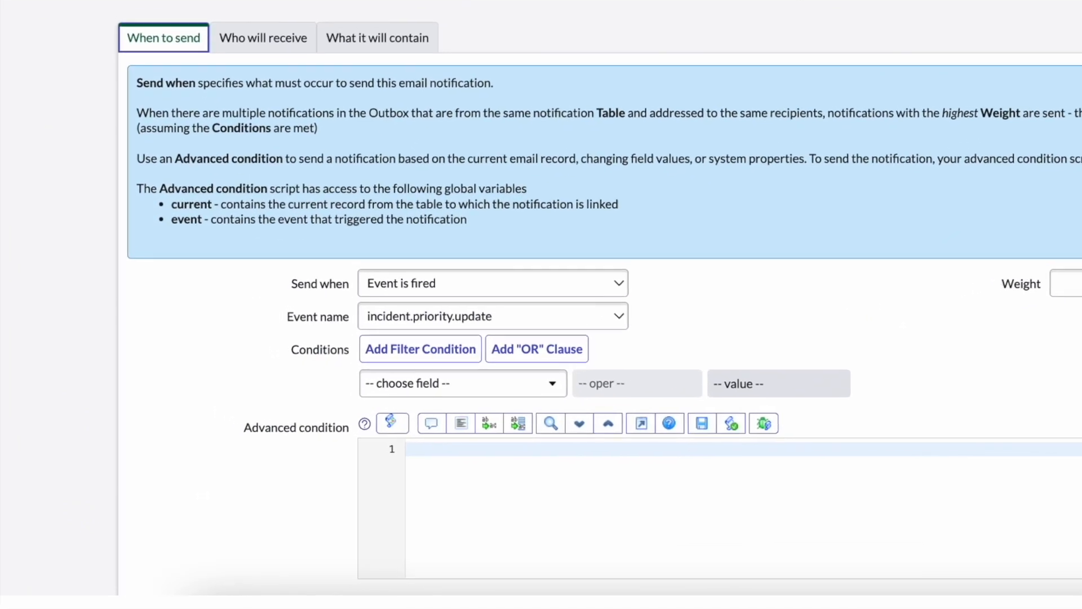
- Add Caller as recipient and enable Send to event creator for the notification
scroll(down, 3)
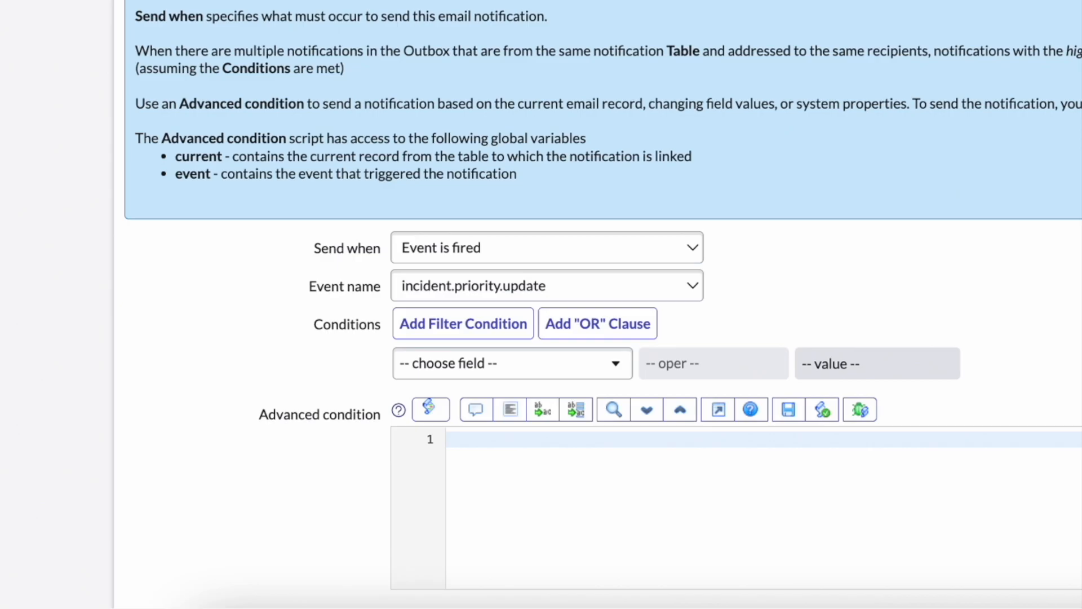
click(208, 246)
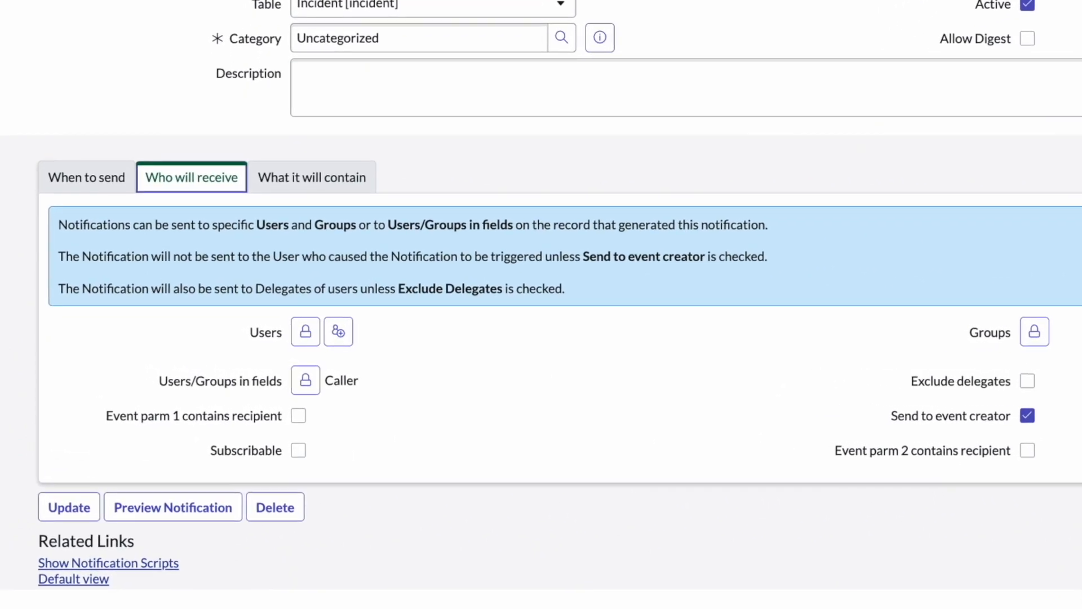
click(311, 177)
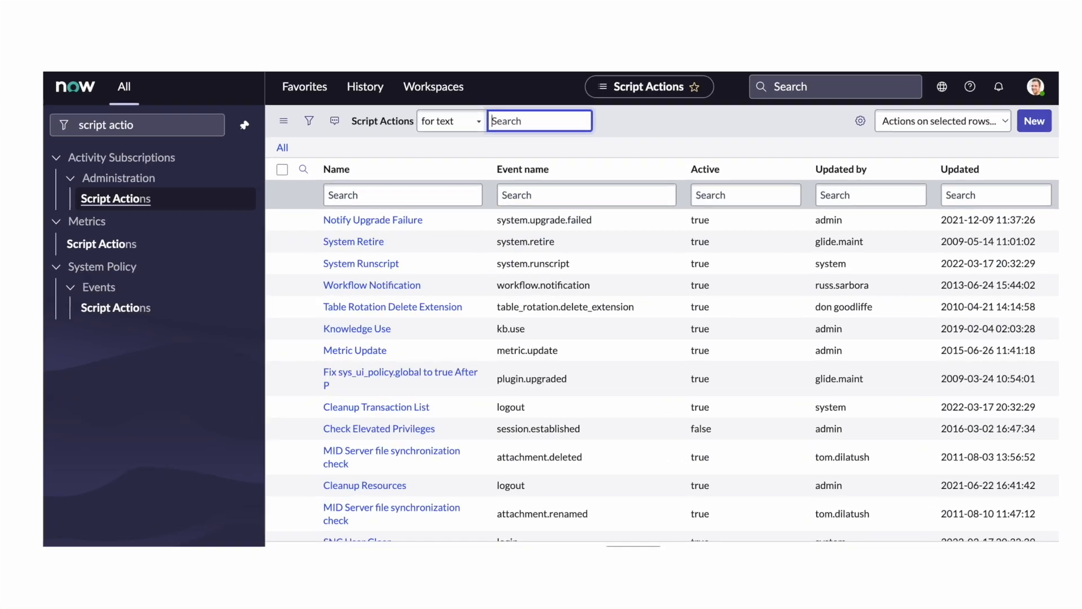
- Create a script action on incident.priority.update that writes a log entry
key(ctrl+plus)
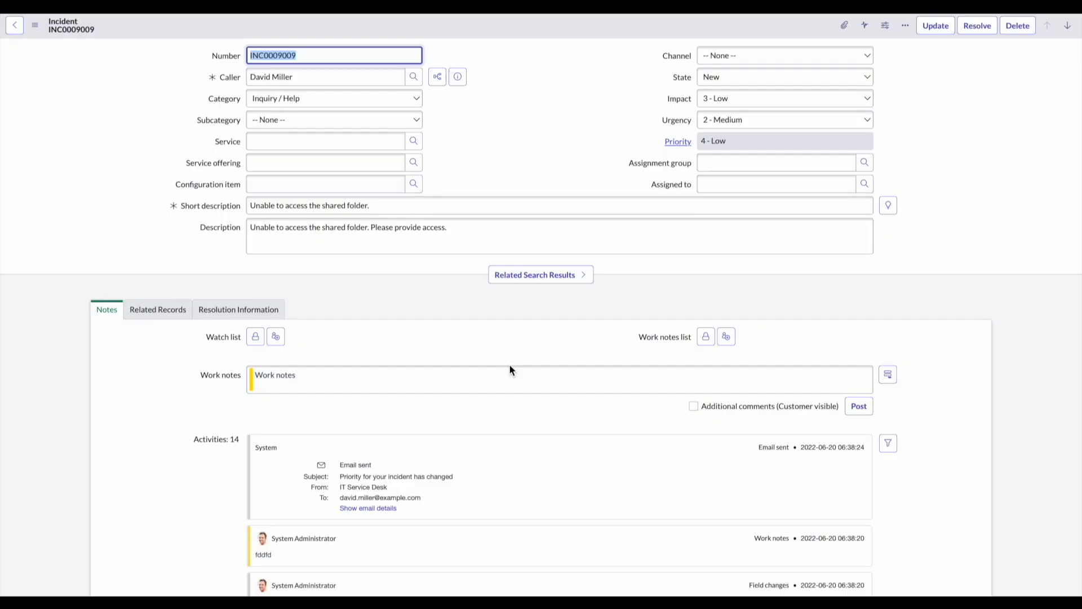
- Set INC0009009 Impact to 2 - Medium with a Priority change work note and save
click(783, 98)
text(Priority change)
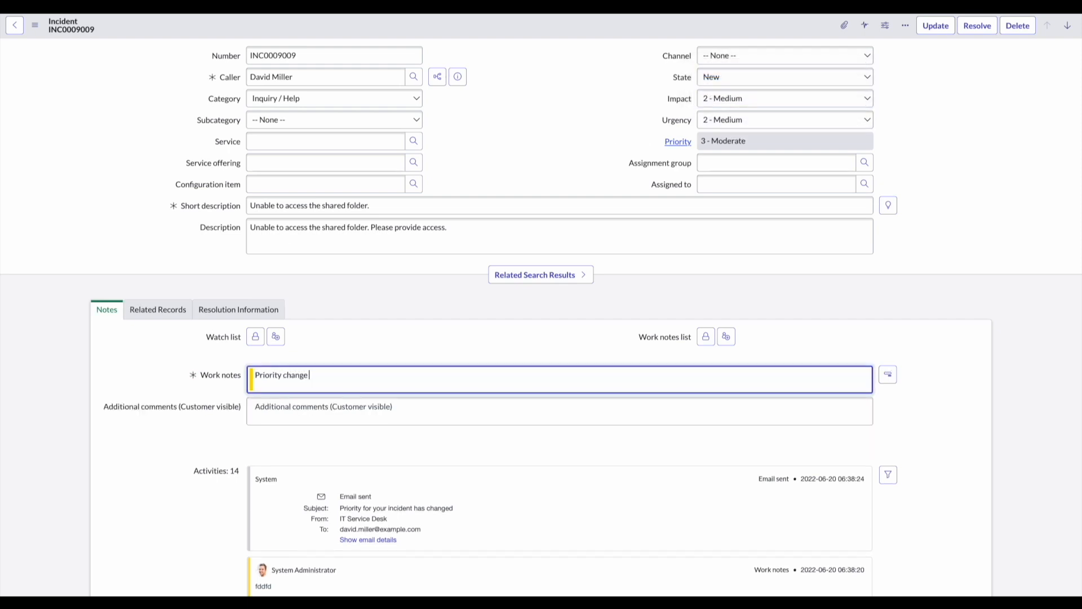
click(13, 26)
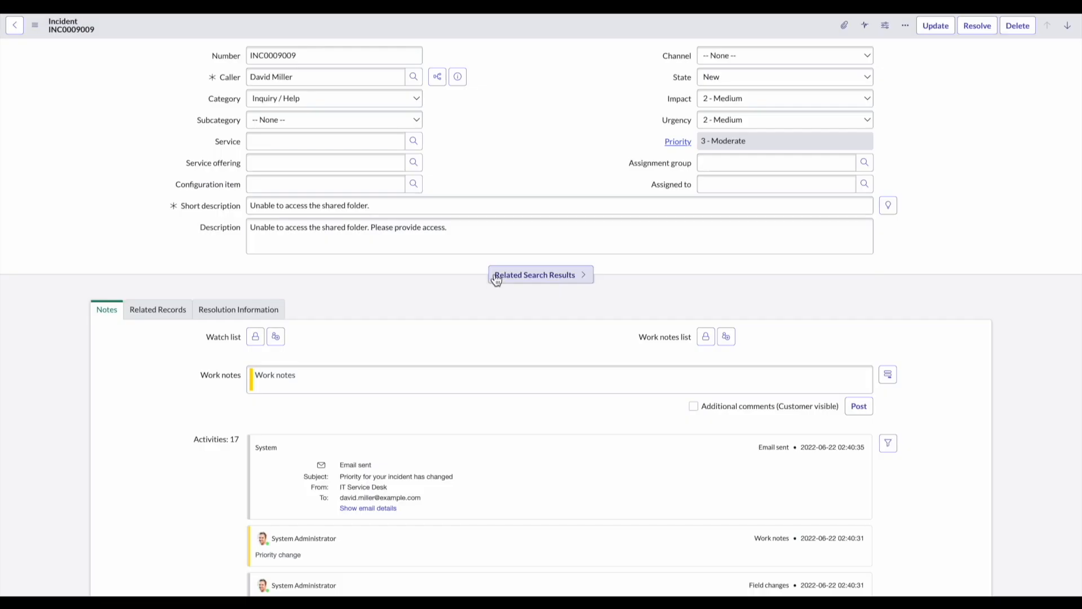
mouse_move(393, 123)
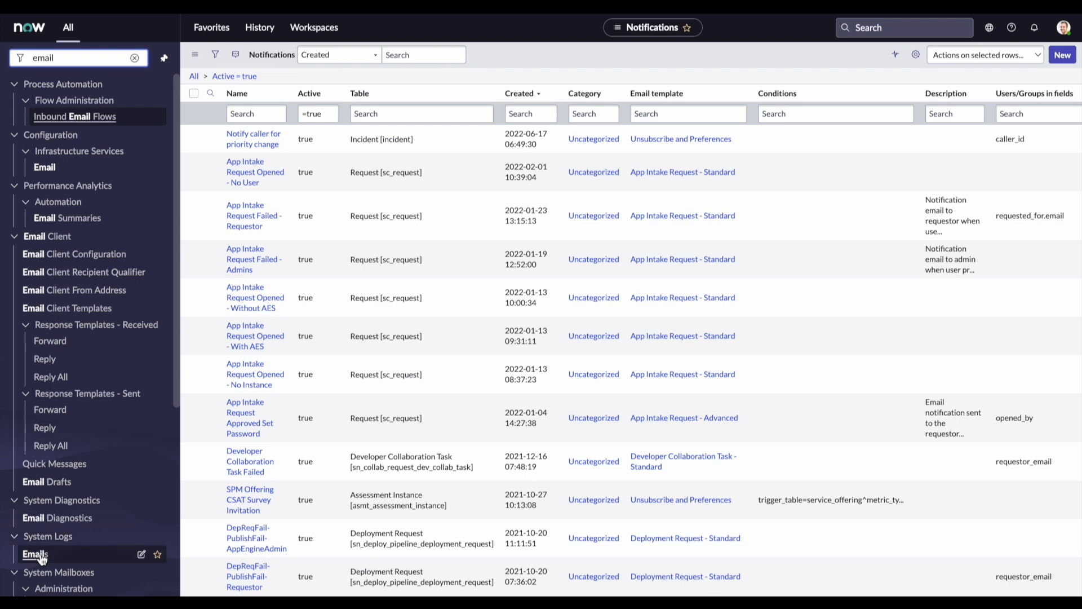
- Preview the sent 'Priority for your incident has changed' email from the Emails log
click(35, 553)
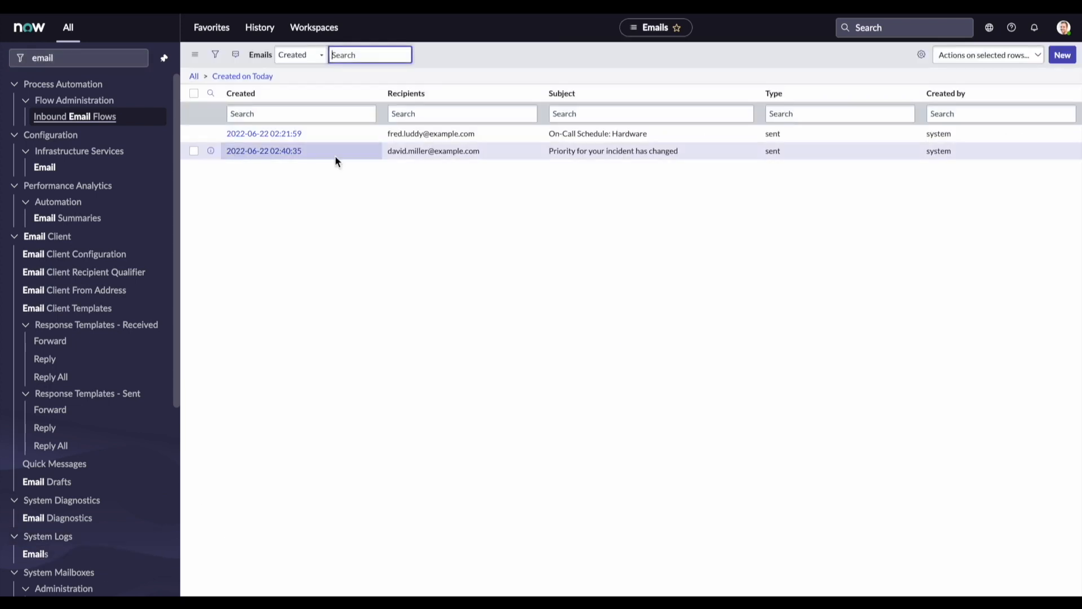
mouse_move(437, 161)
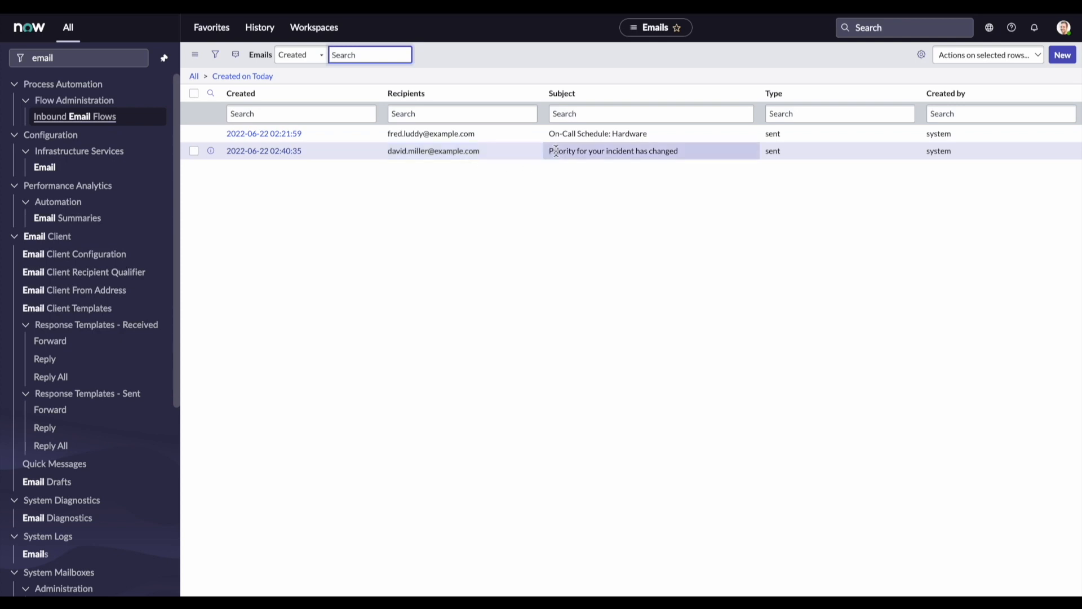
mouse_move(487, 163)
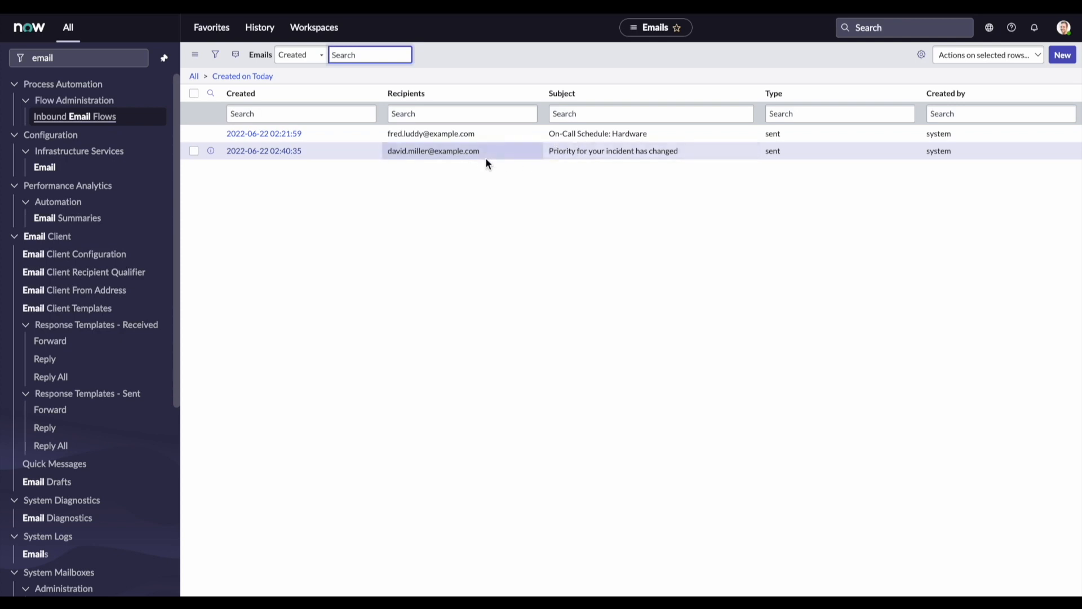
mouse_move(264, 150)
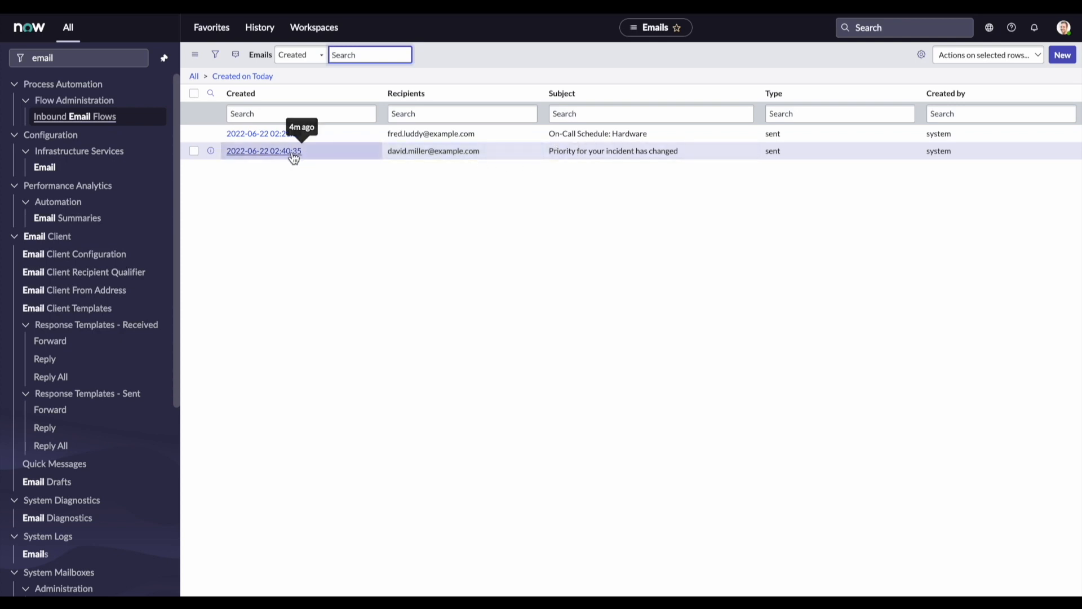
click(264, 150)
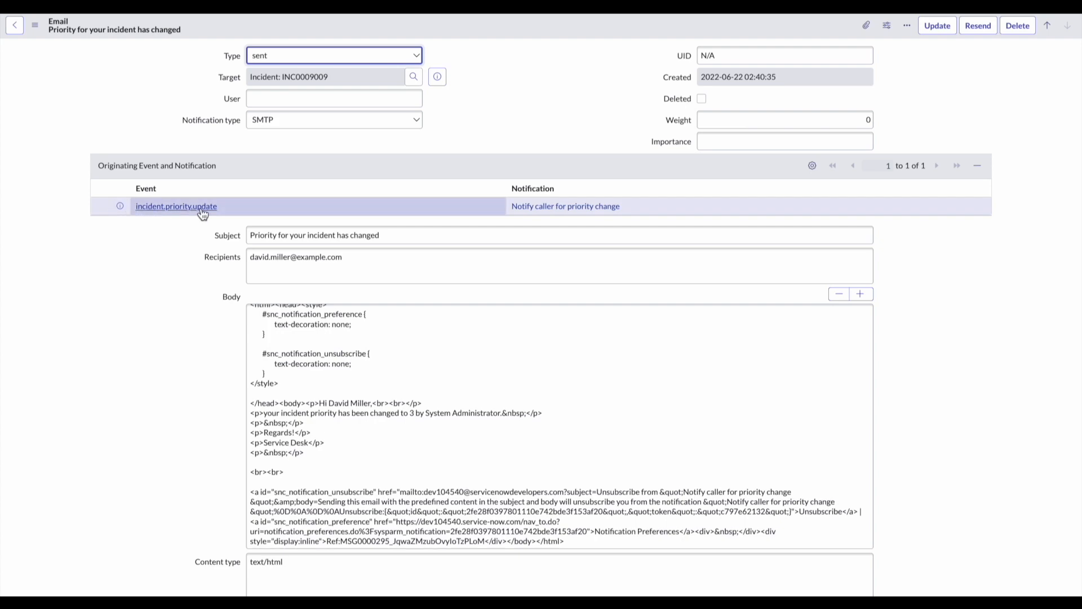
mouse_move(168, 217)
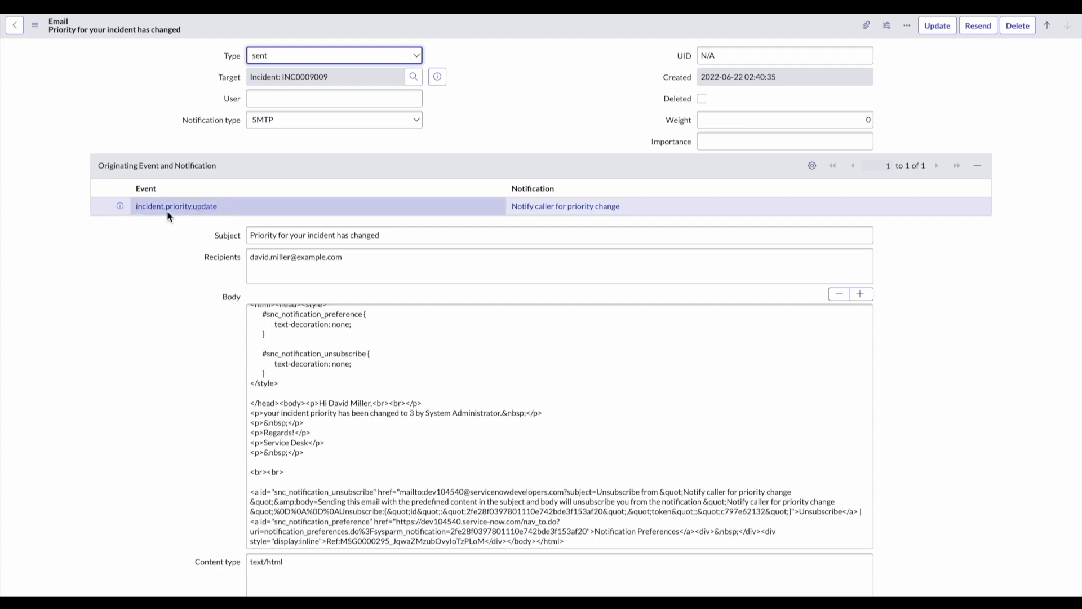
scroll(down, 3)
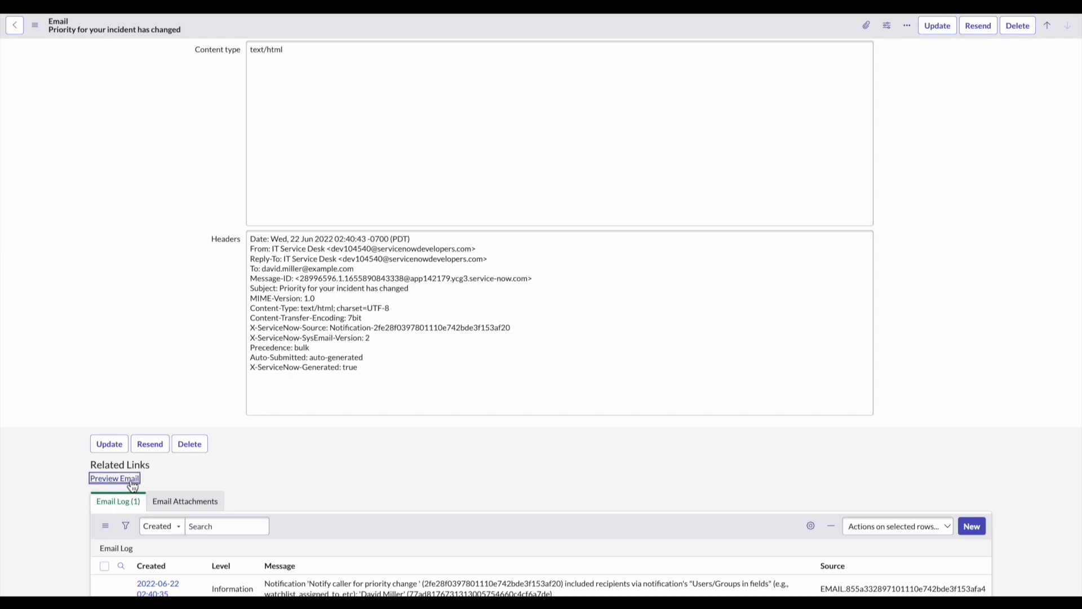
click(114, 478)
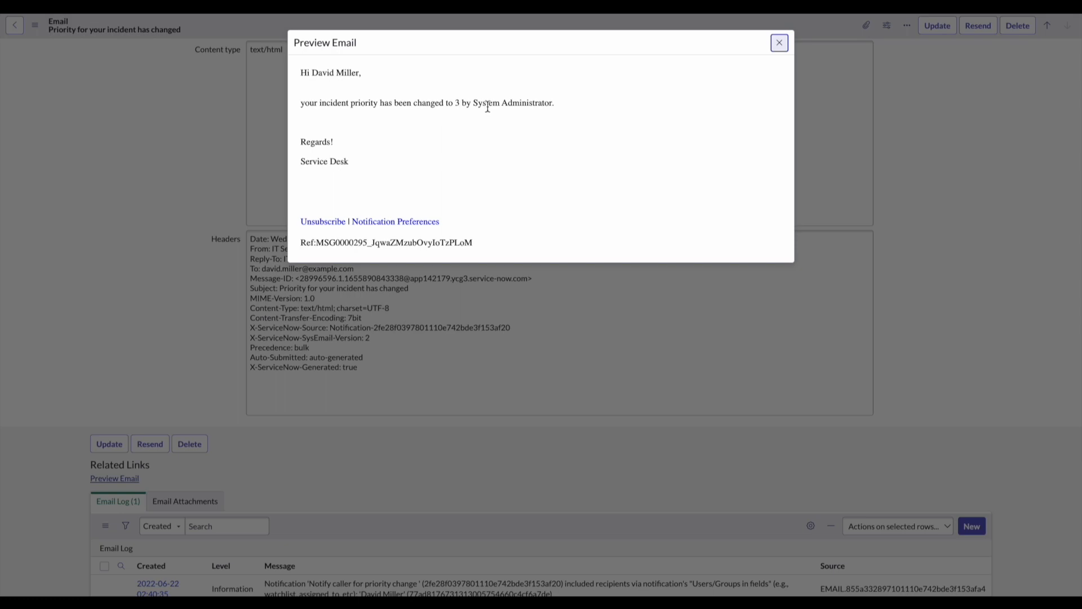
click(779, 42)
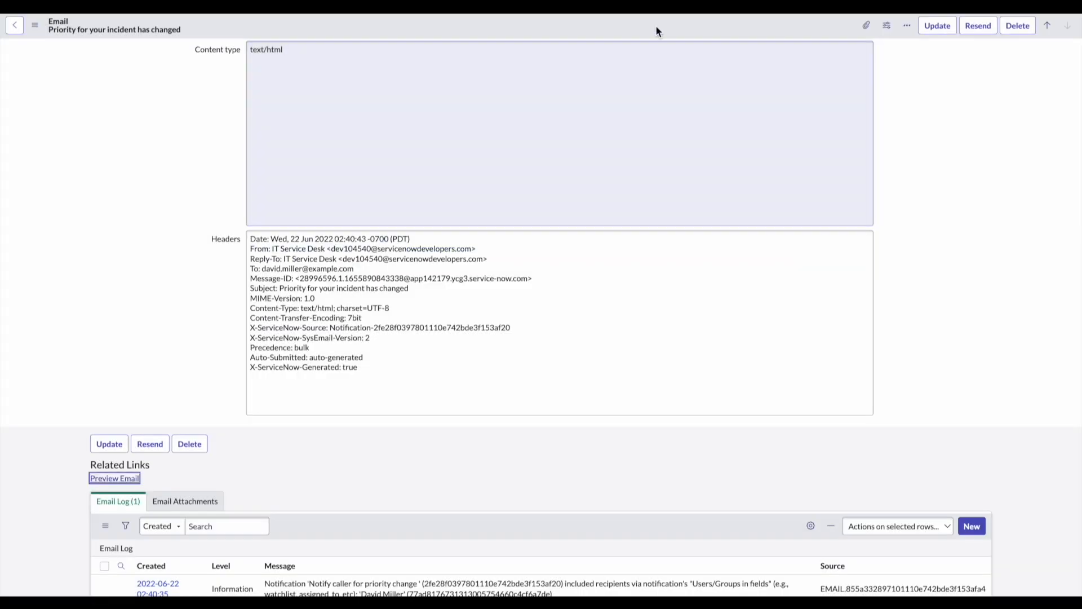
click(14, 25)
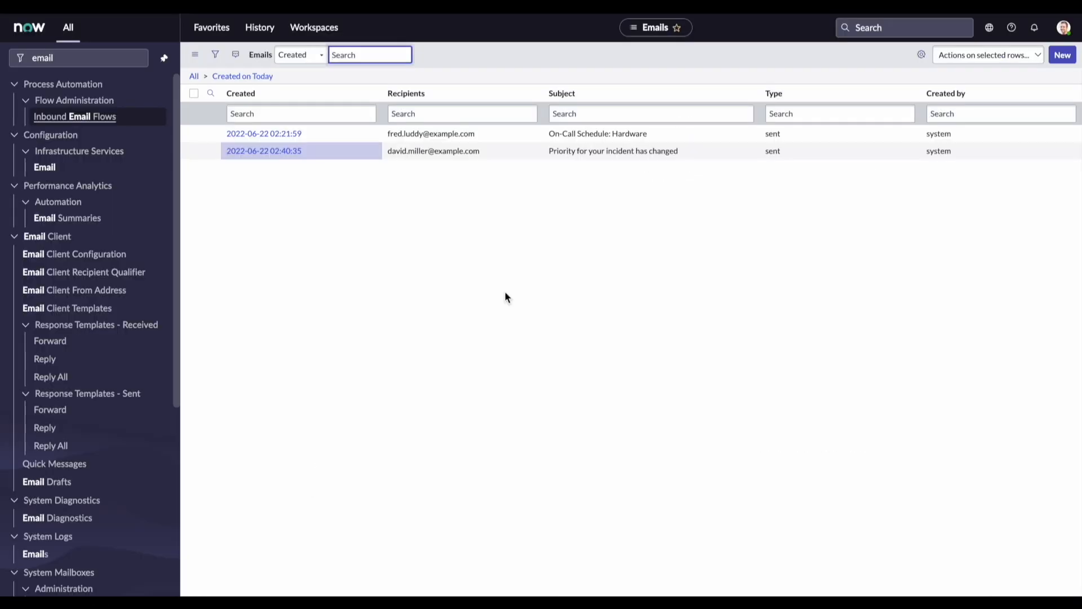
mouse_move(489, 288)
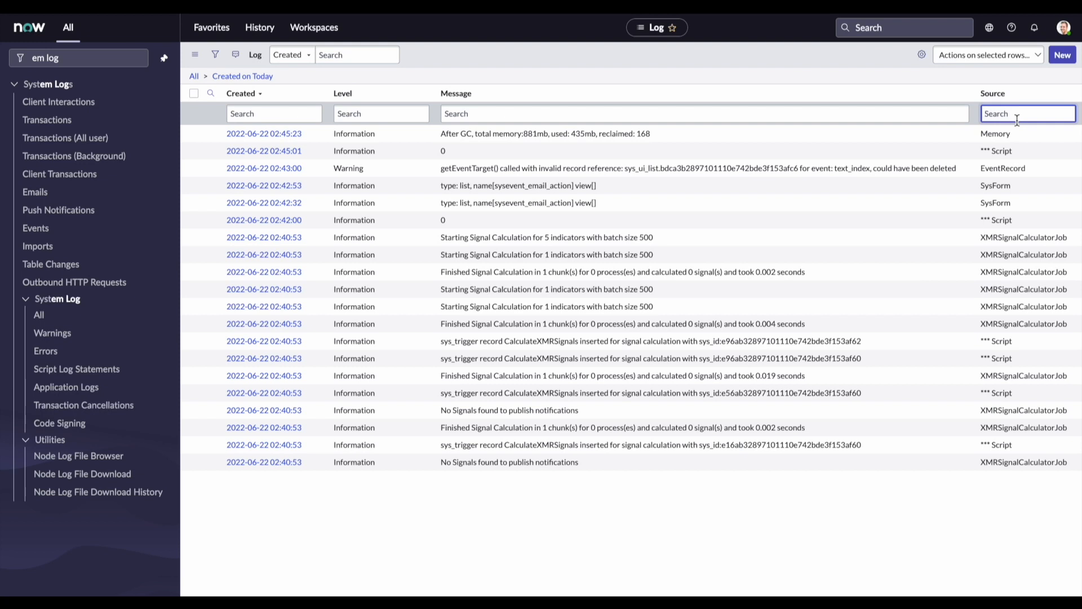
- Filter the system log to source UMA showing INC0009009 updated with priority 3
text(UMA)
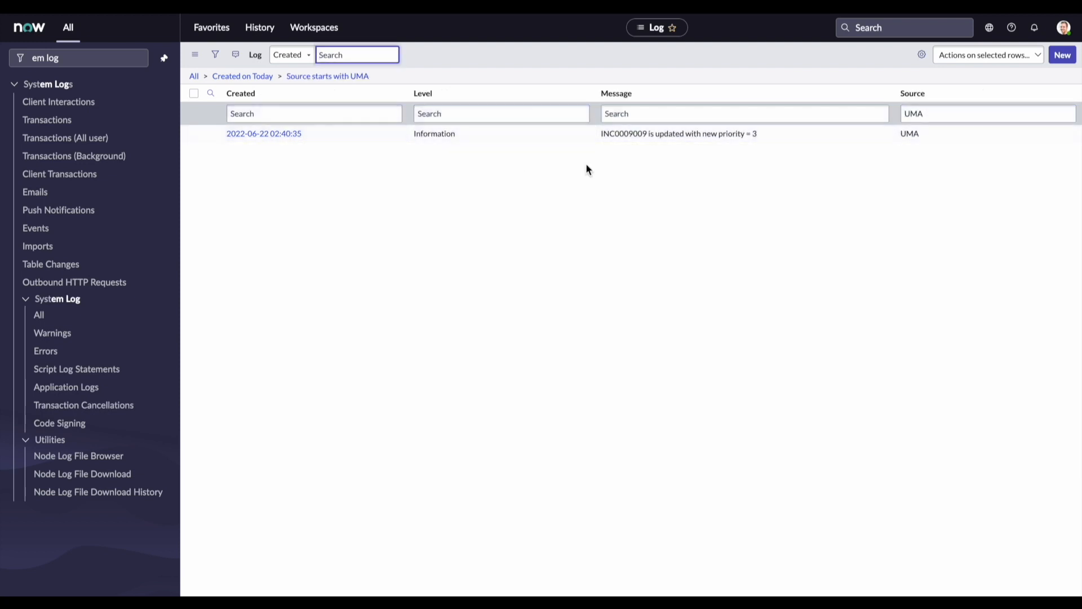
mouse_move(619, 182)
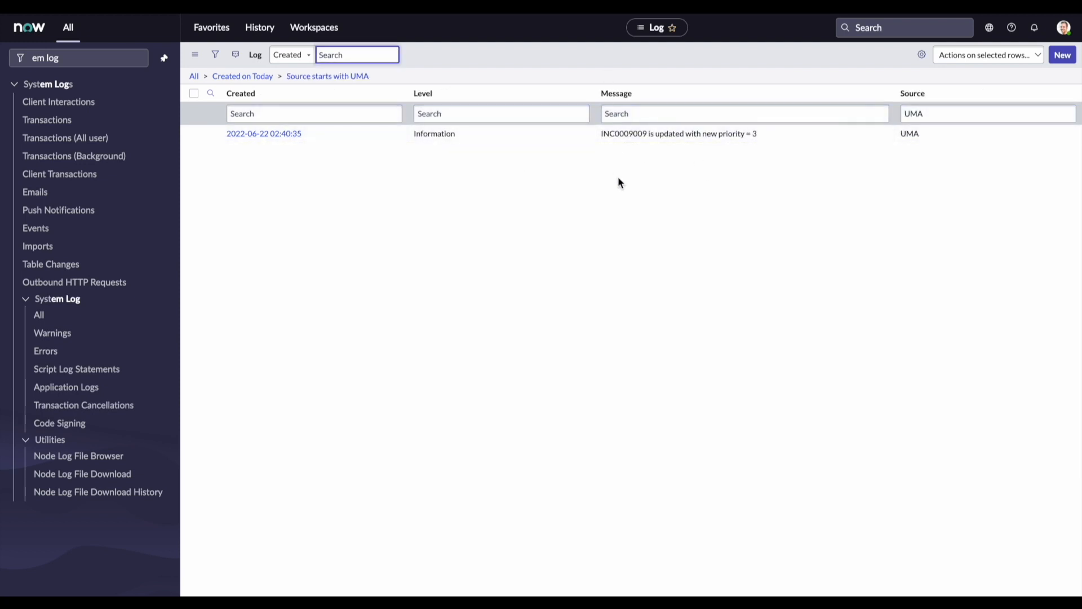